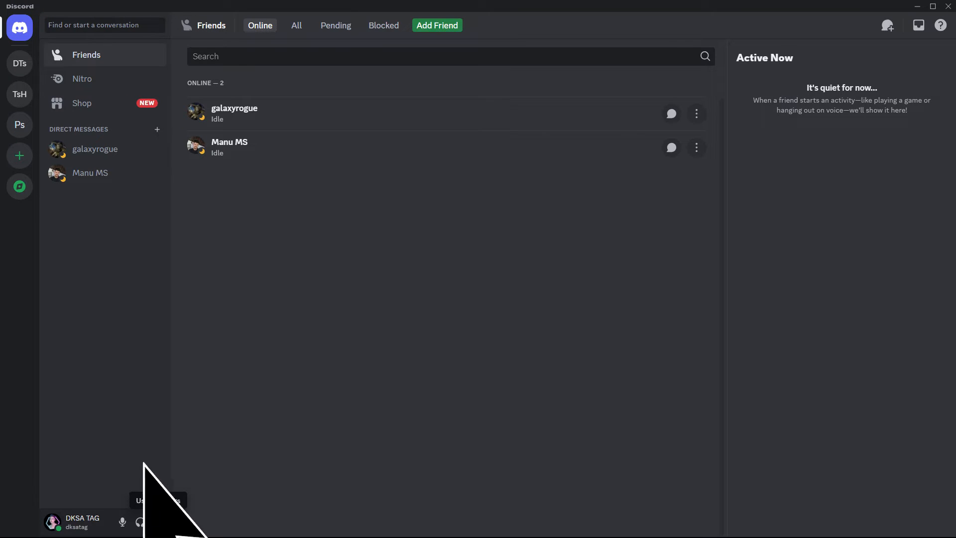
- Open Discord user settings to the My Account page
left_click(158, 521)
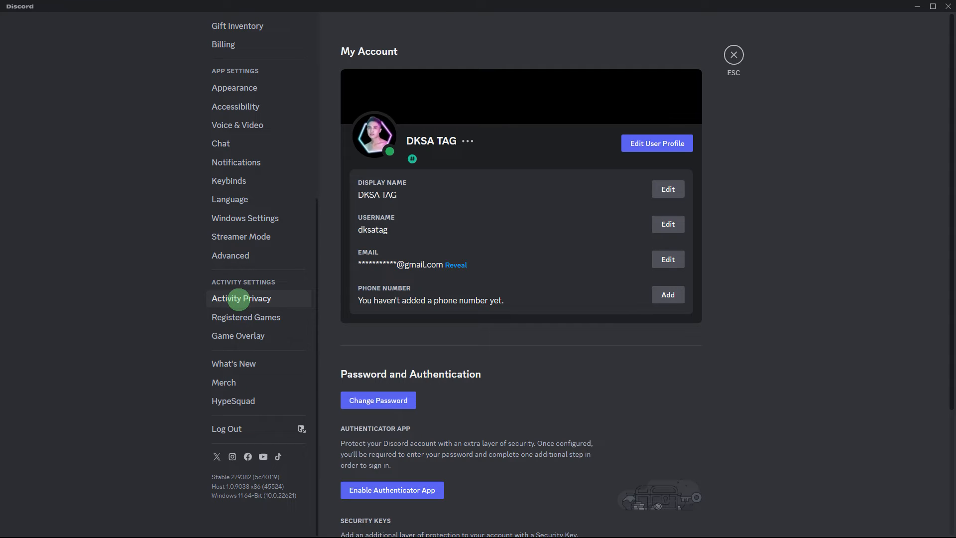
left_click(241, 298)
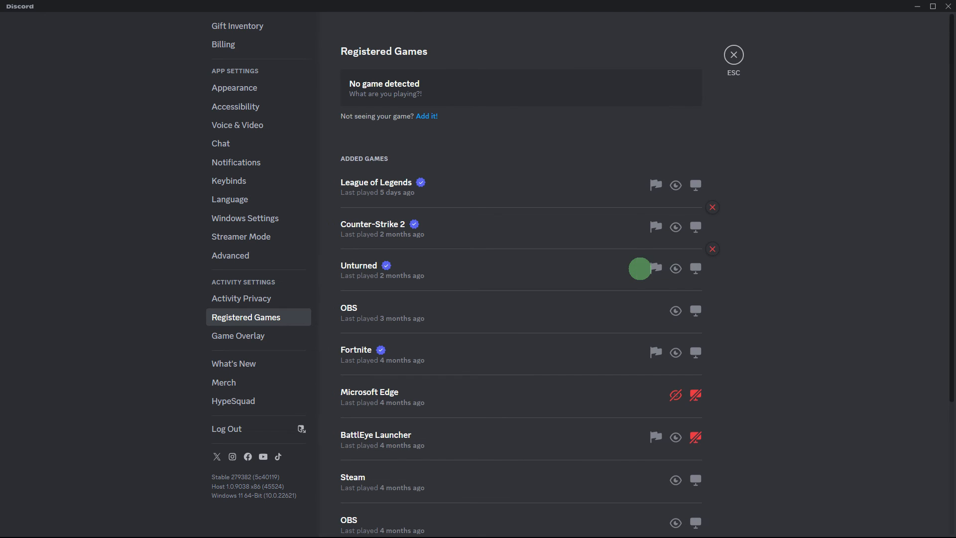
- Turn on game detection for Steam, then switch on the in-game overlay (lock shortcut Shift + `)
scroll("down", 3)
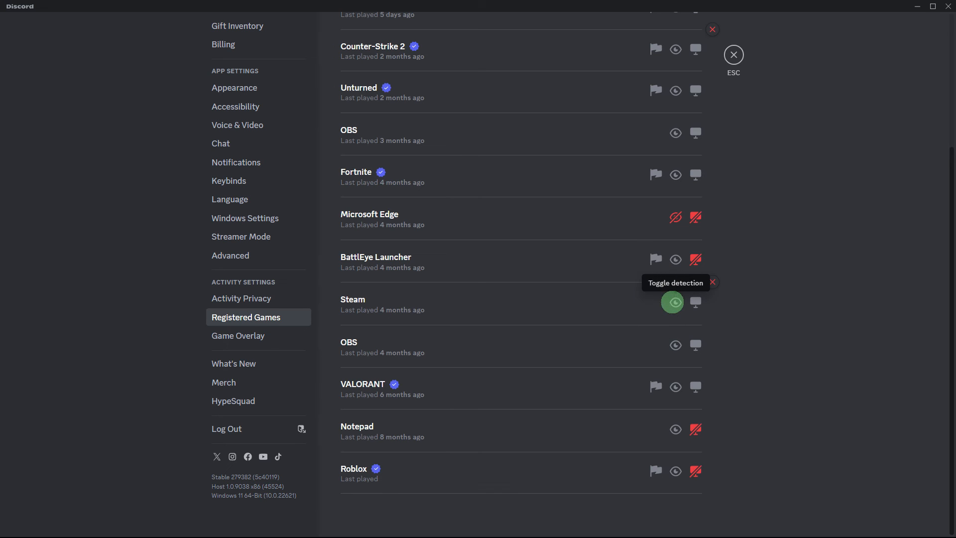
left_click(238, 336)
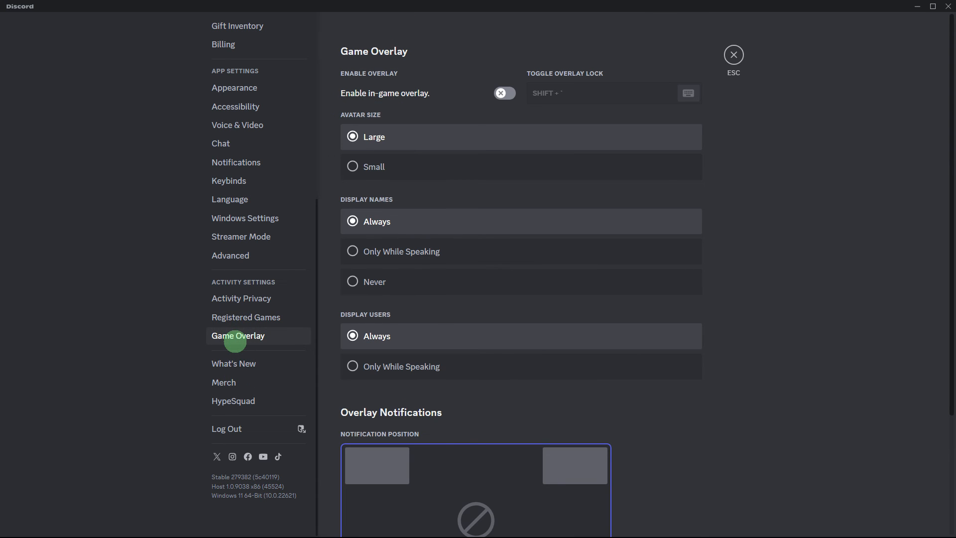
left_click(504, 92)
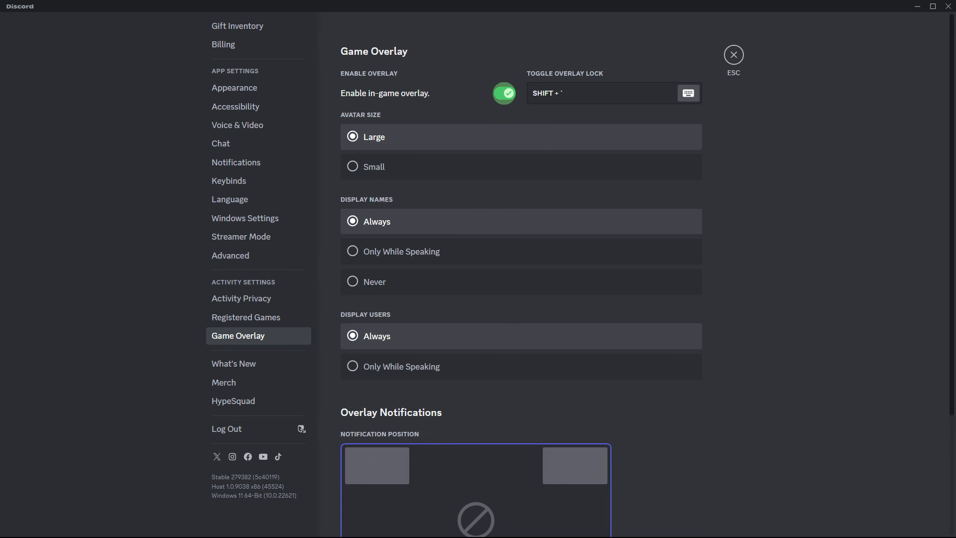